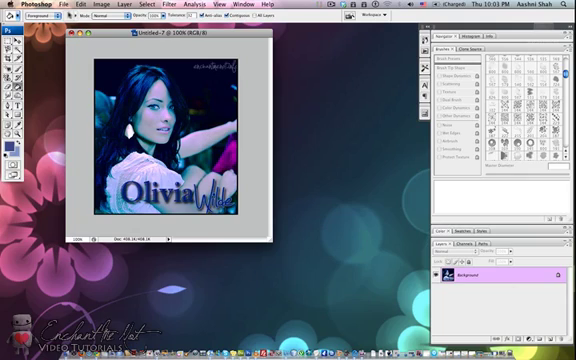
# Step: Save the icon as oliviawilde.jpg in the banners folder with high-quality JPEG options
pyautogui.click(63, 6)
pyautogui.write('oliviawilde.jpg')
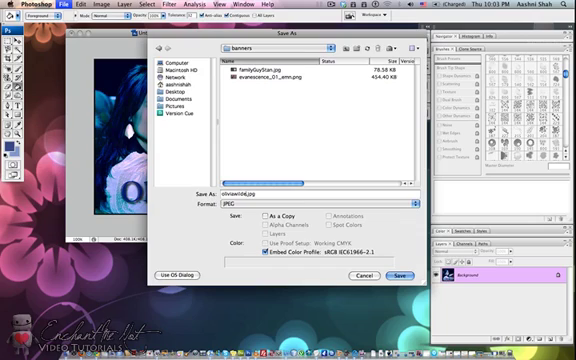
pyautogui.click(411, 275)
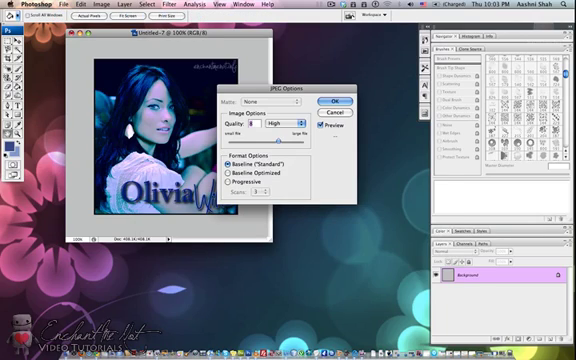
pyautogui.click(327, 103)
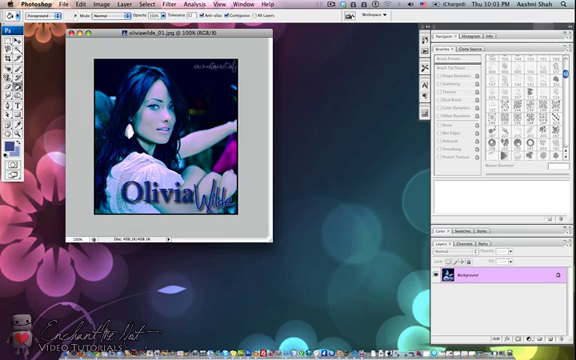